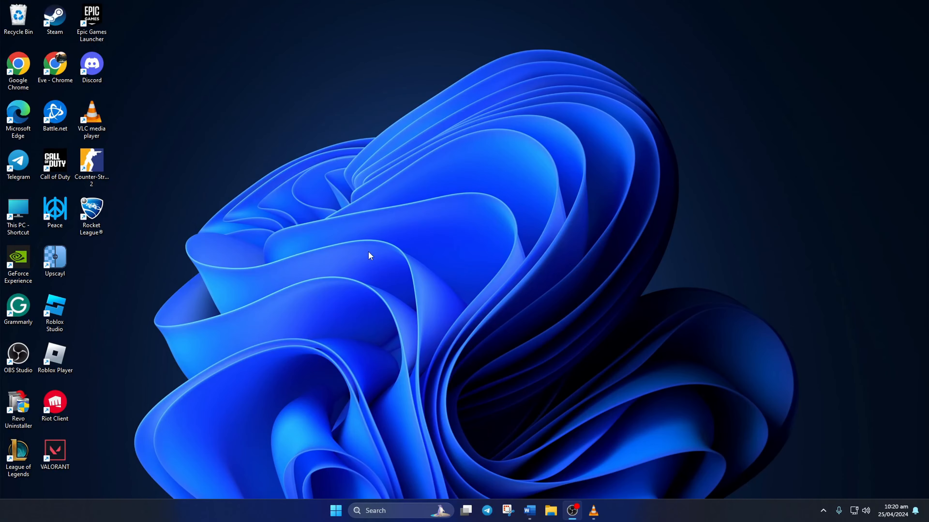
Search 'cmd' and launch Command Prompt as administrator, approving the UAC prompt.
left_click(551, 248)
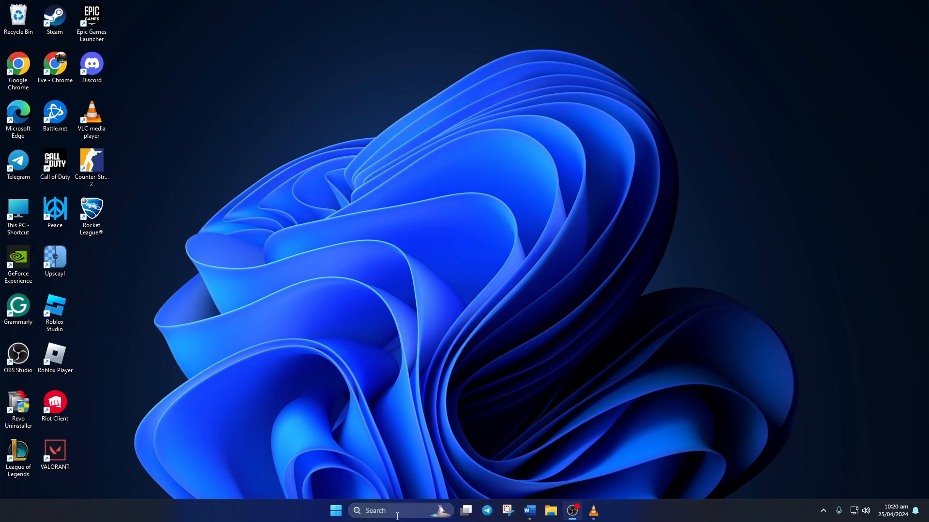
type("cmd")
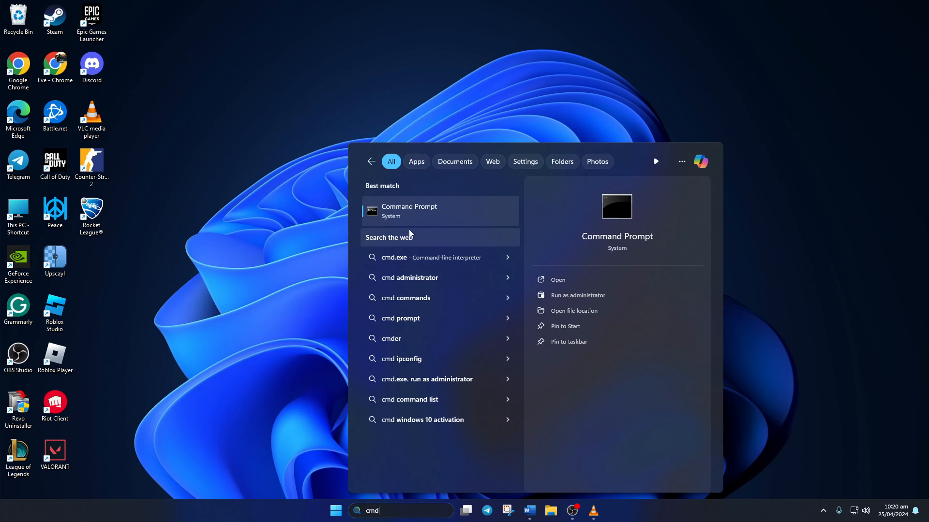
mouse_move(419, 217)
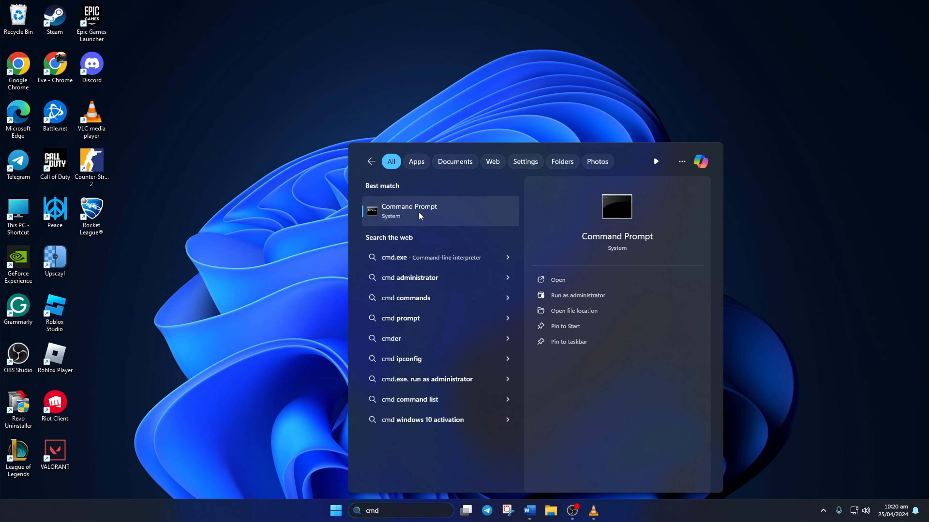
right_click(414, 211)
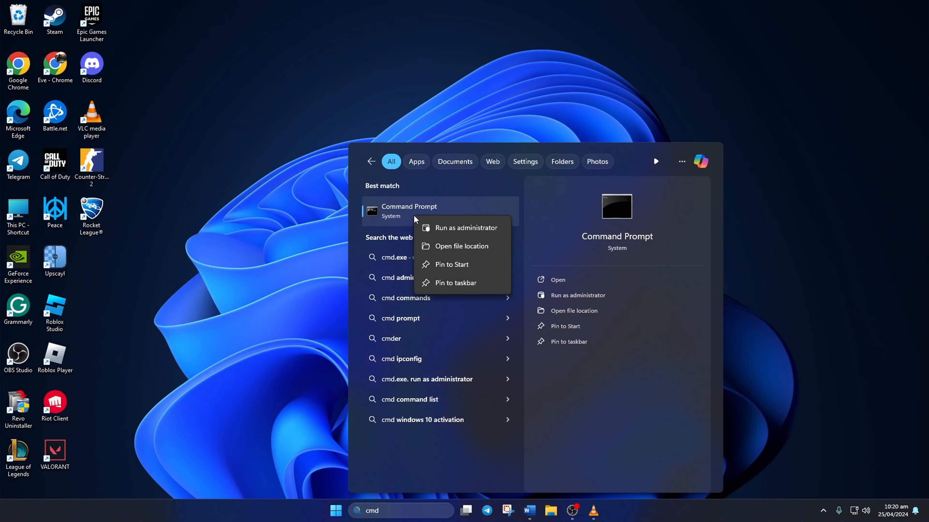
left_click(465, 227)
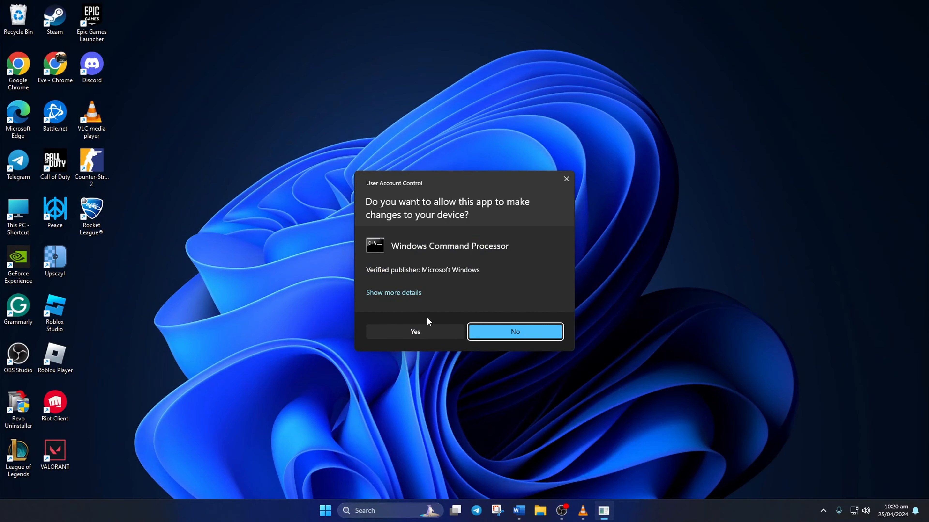
left_click(414, 332)
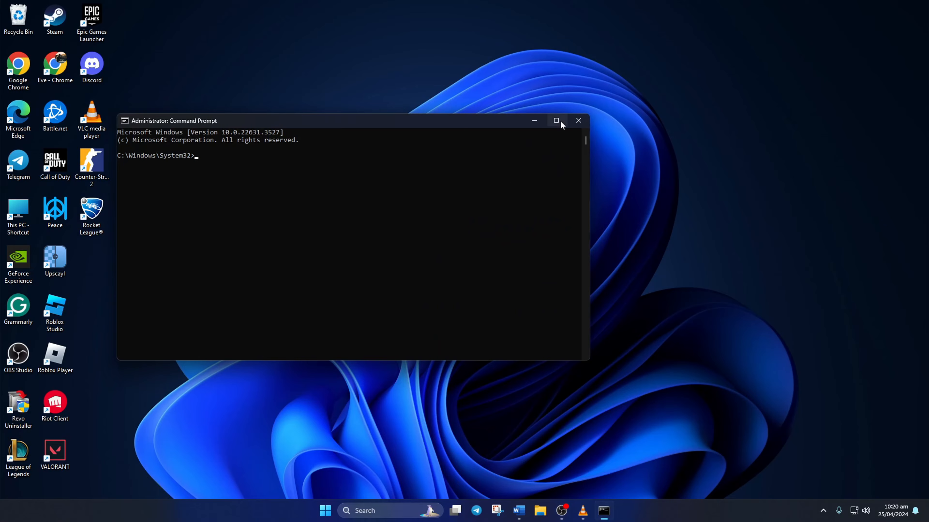
Run 'net stop audiosrv' then 'net start audiosrv' to restart the Windows Audio service.
left_click(556, 121)
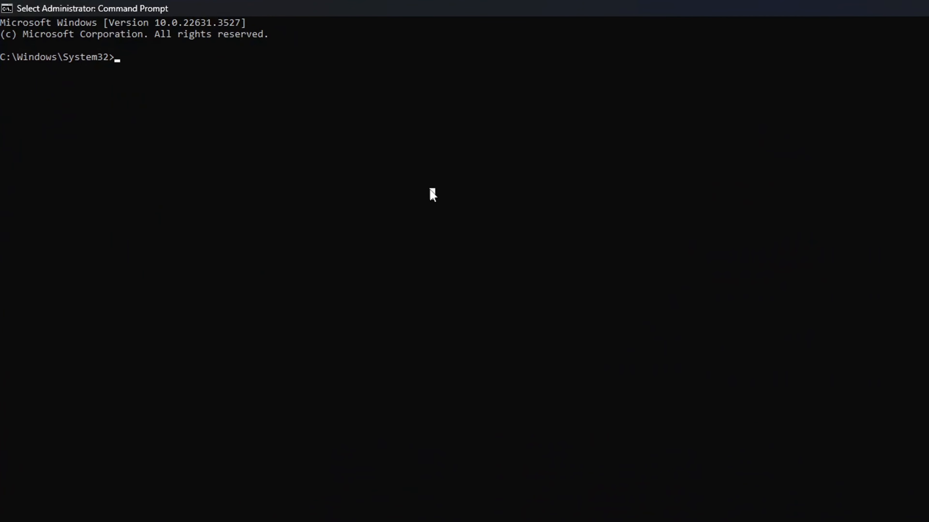
type("net stop audiosrv")
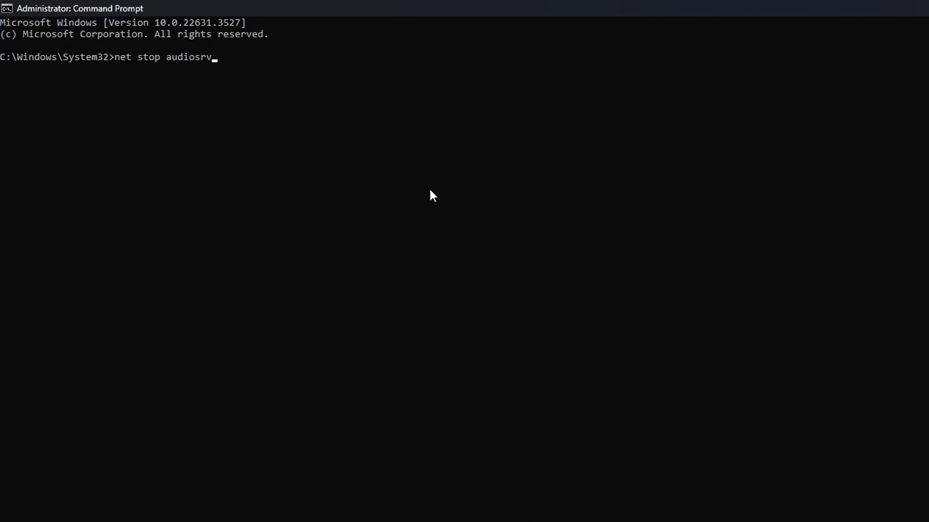
key("enter")
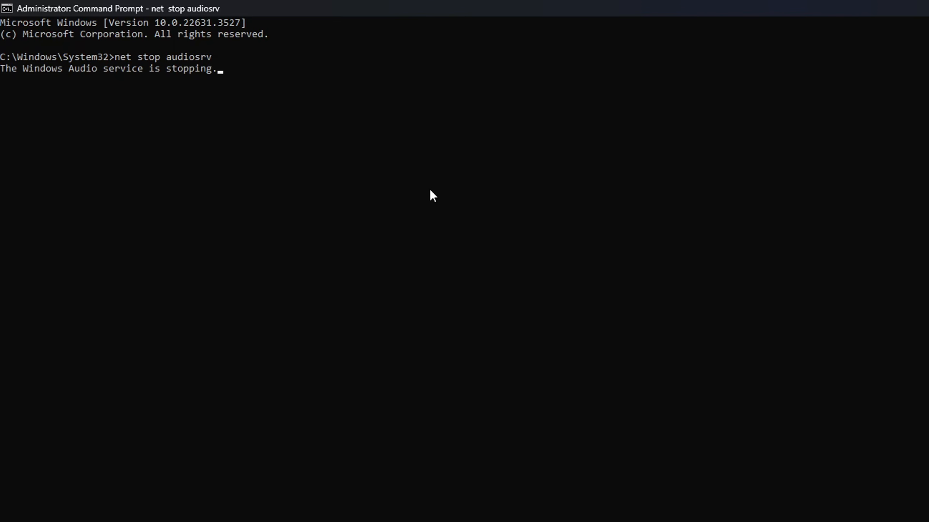
type("net start audios")
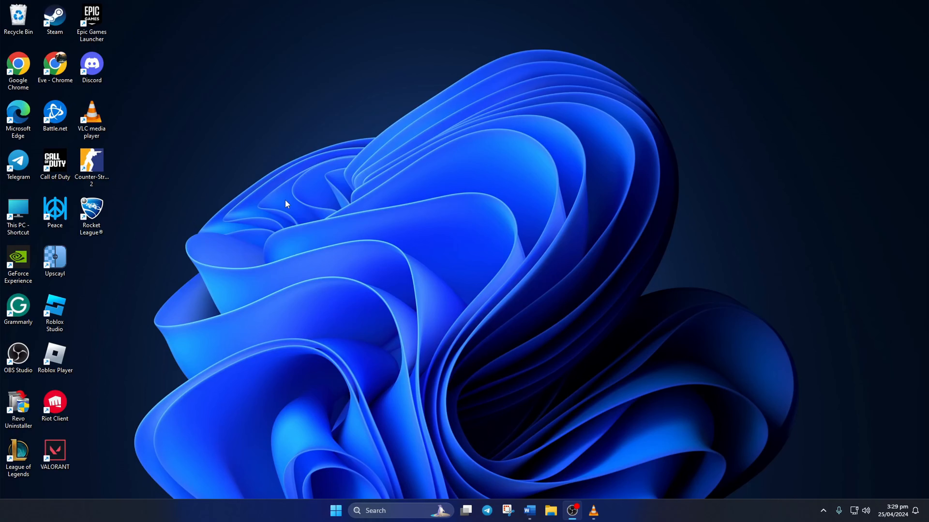
Launch Counter-Strike 2 and go to its Audio settings.
double_click(92, 163)
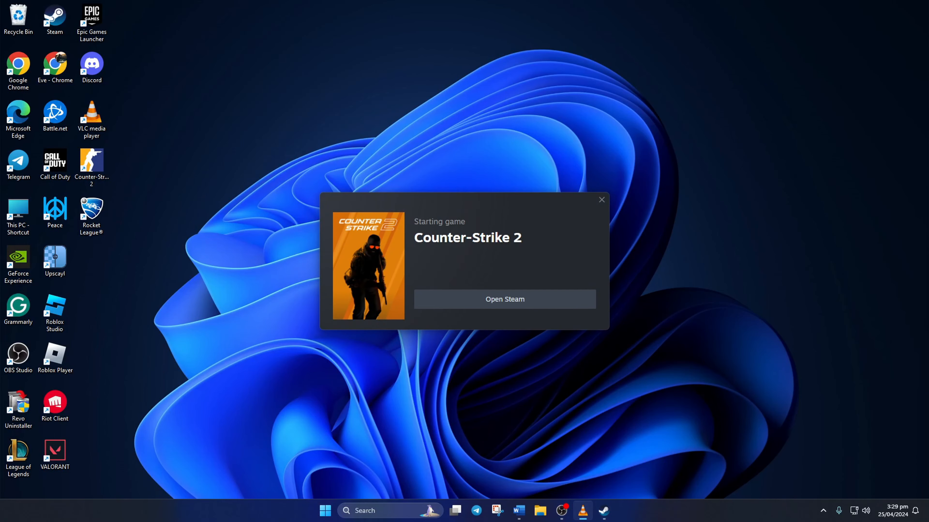
left_click(503, 299)
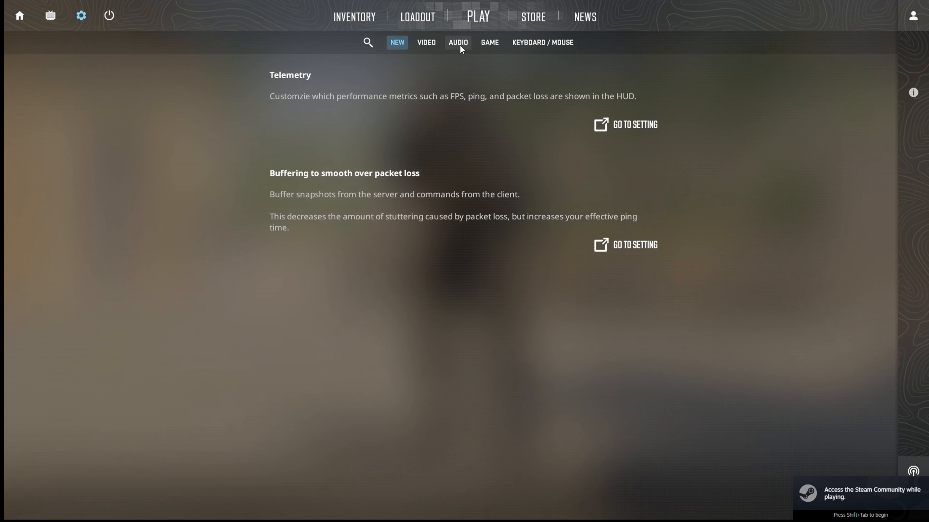
left_click(458, 42)
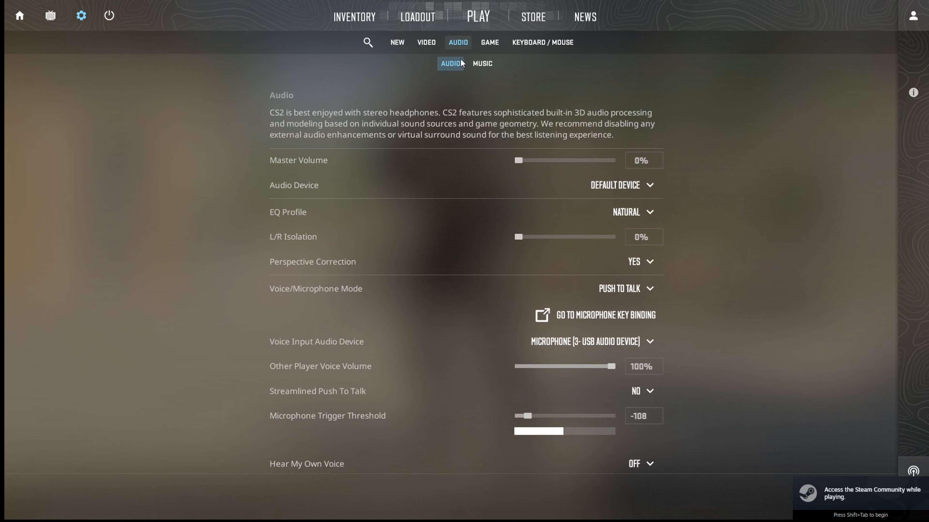
Raise Master Volume from 0% to 100% and choose Speakers (3- USB Audio Device) as output.
left_click_drag(516, 160, 530, 160)
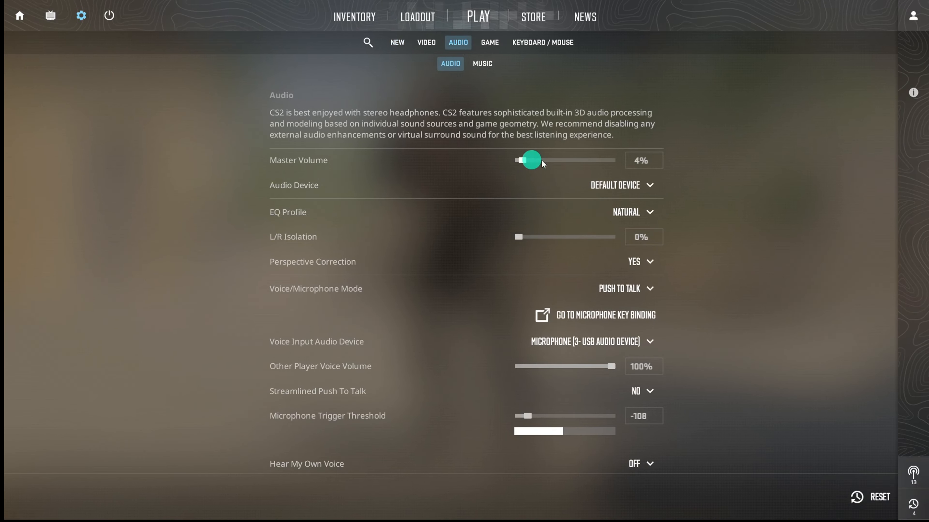
left_click_drag(530, 161, 613, 160)
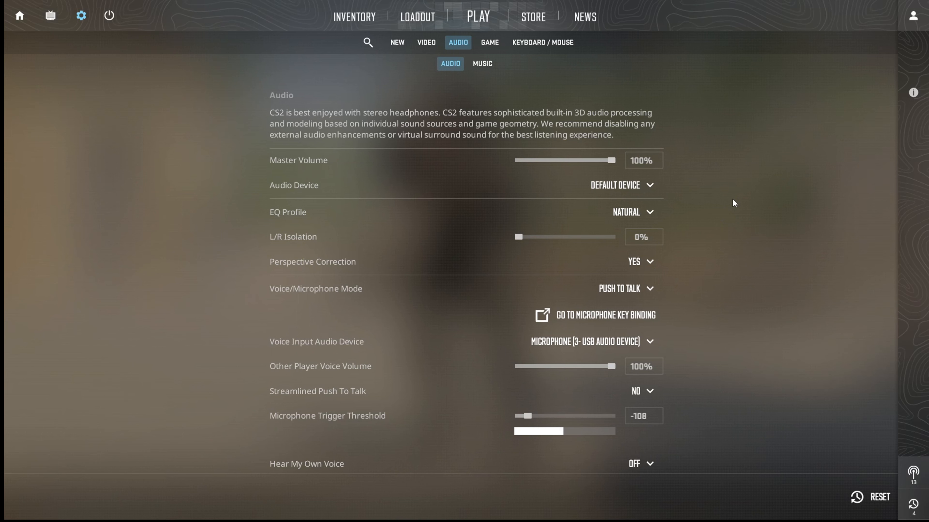
mouse_move(615, 184)
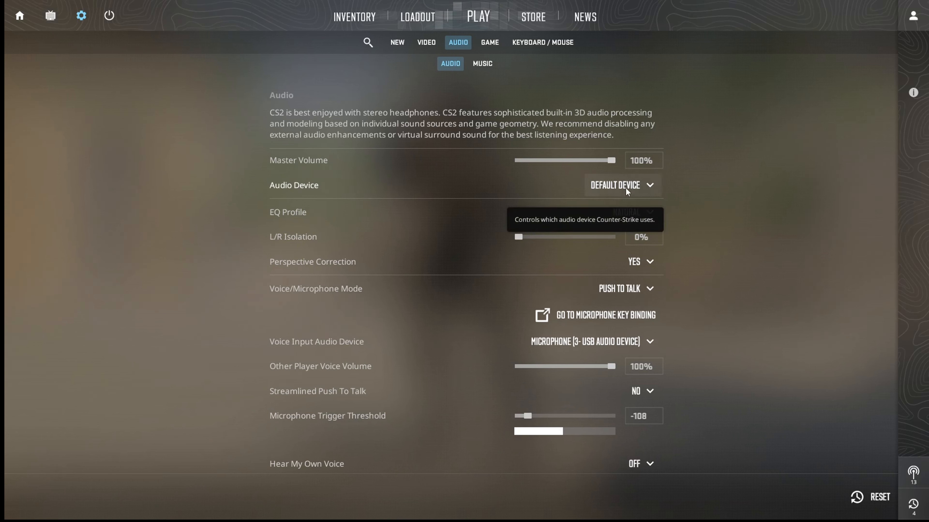
left_click(621, 185)
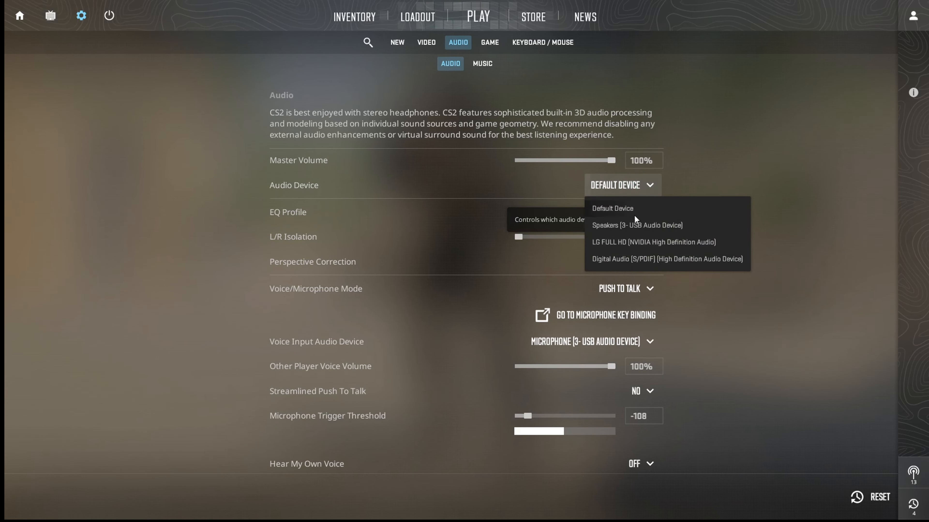
left_click(636, 225)
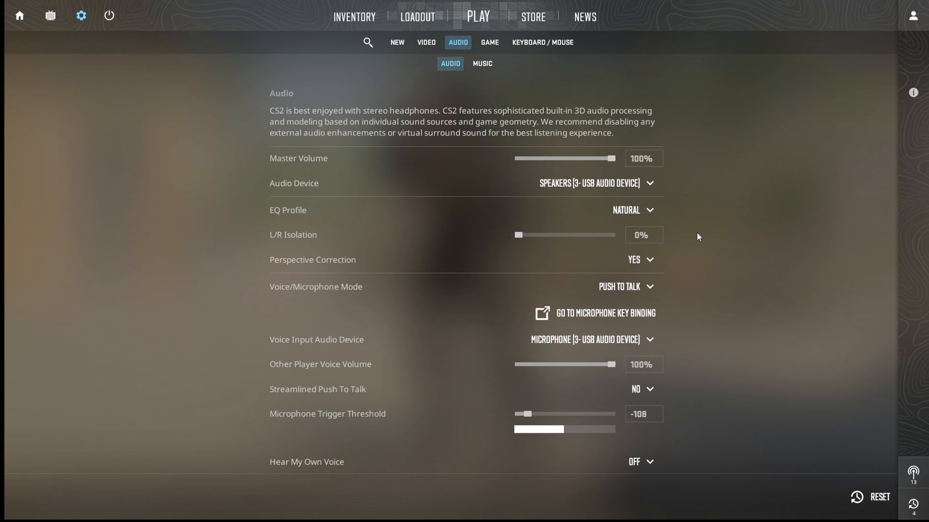
scroll("down", 3)
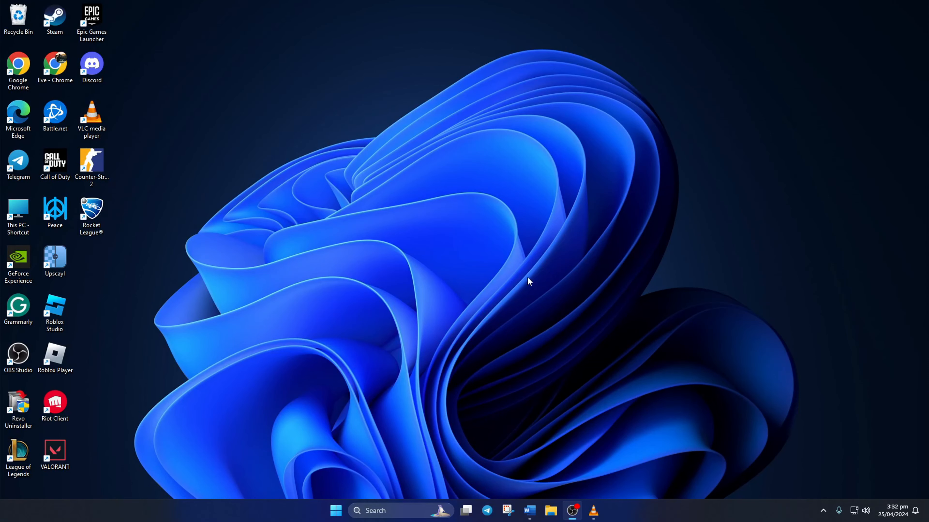
Reach the Sound page under System in Windows Settings.
left_click(336, 511)
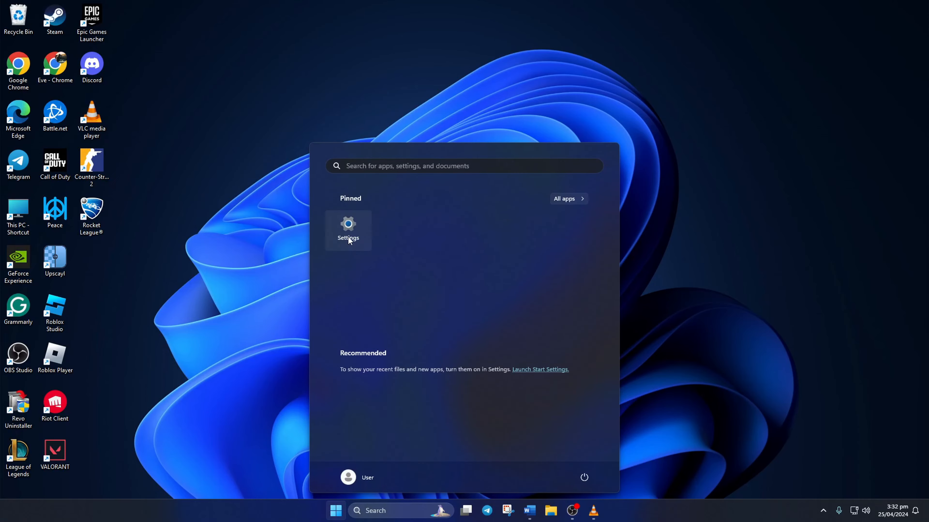
left_click(348, 230)
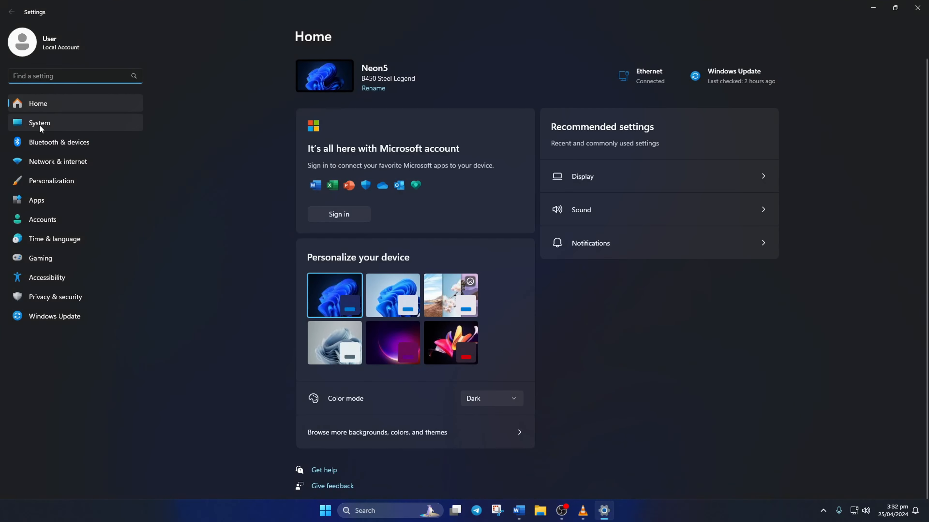
left_click(40, 122)
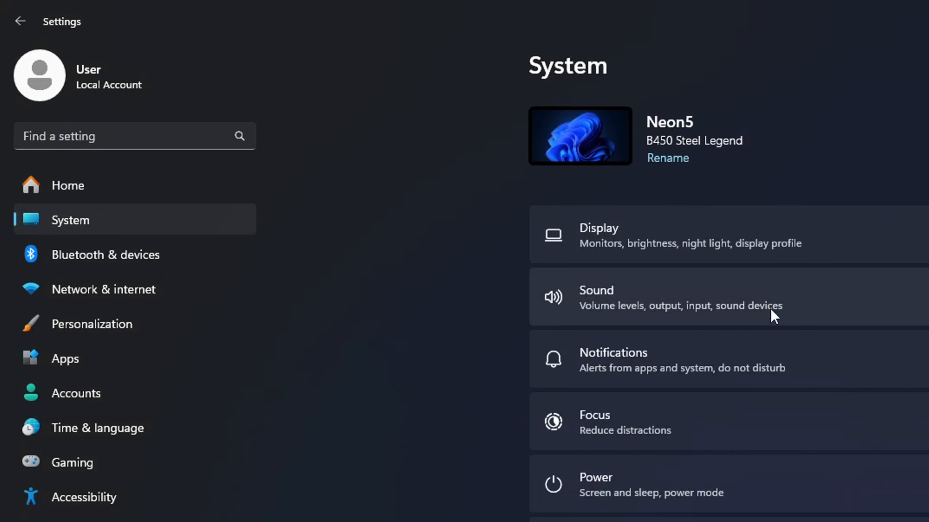
left_click(596, 297)
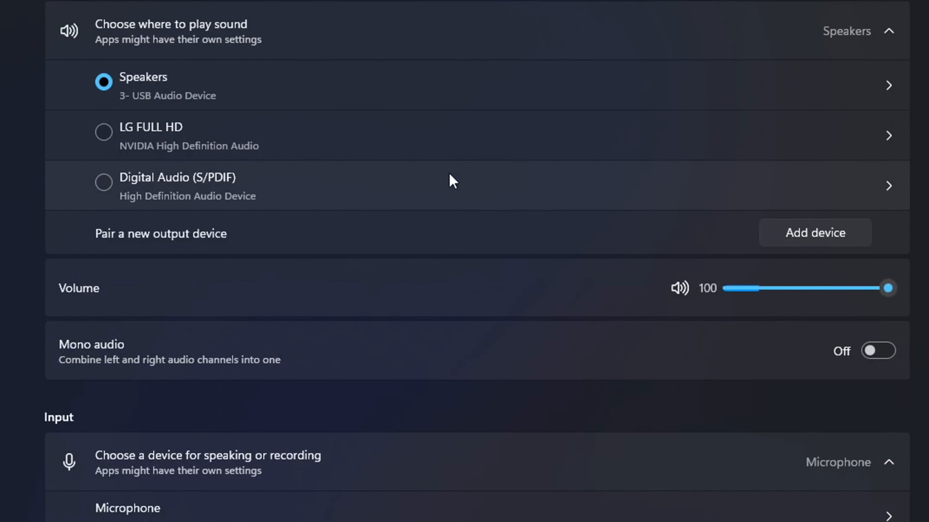
mouse_move(169, 208)
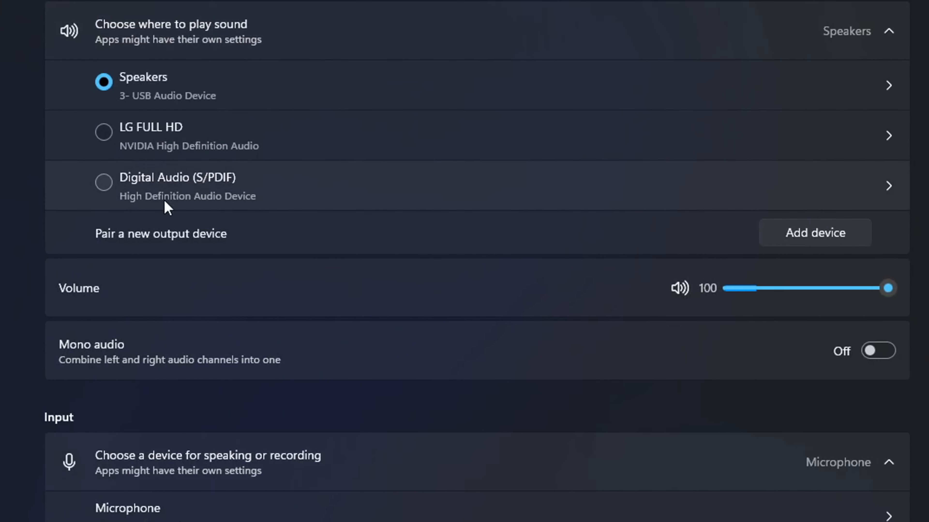
Select Digital Audio (S/PDIF) as output and raise its volume to 89.
left_click(103, 182)
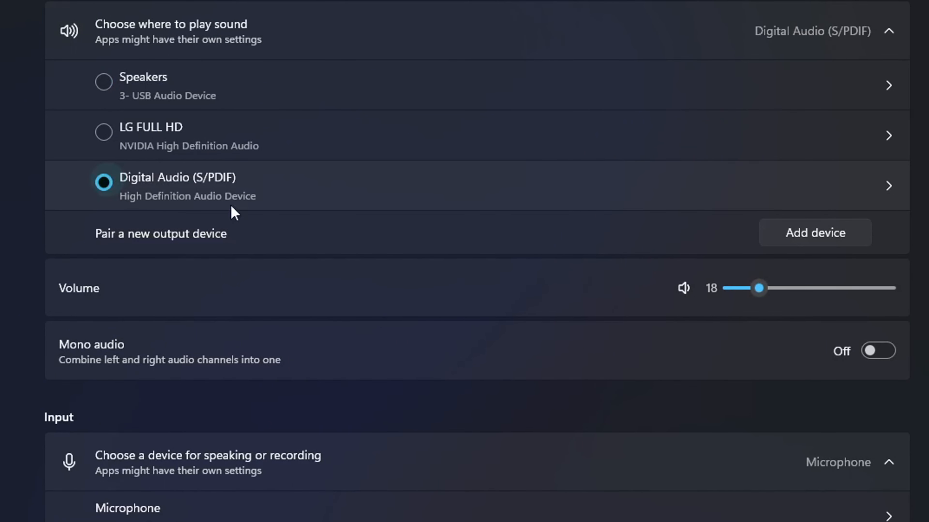
left_click_drag(758, 288, 873, 288)
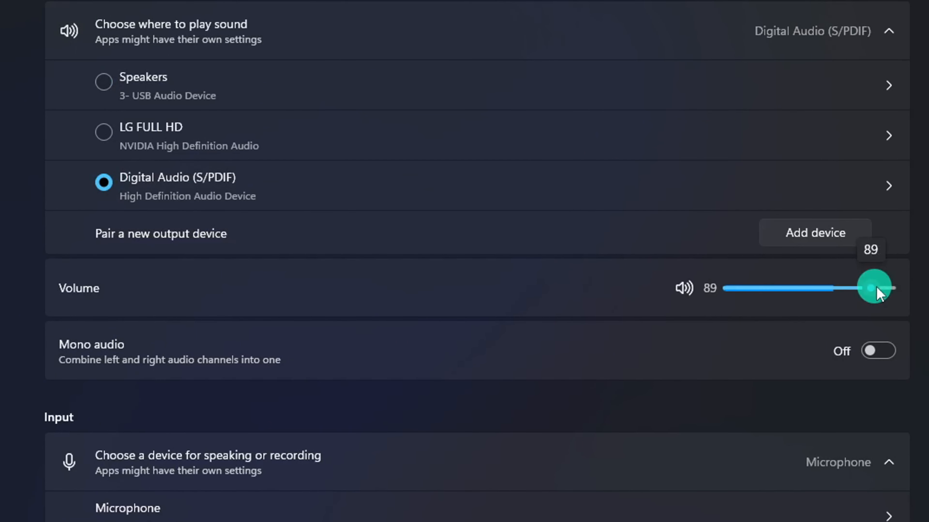
left_click_drag(873, 289, 889, 288)
type("device")
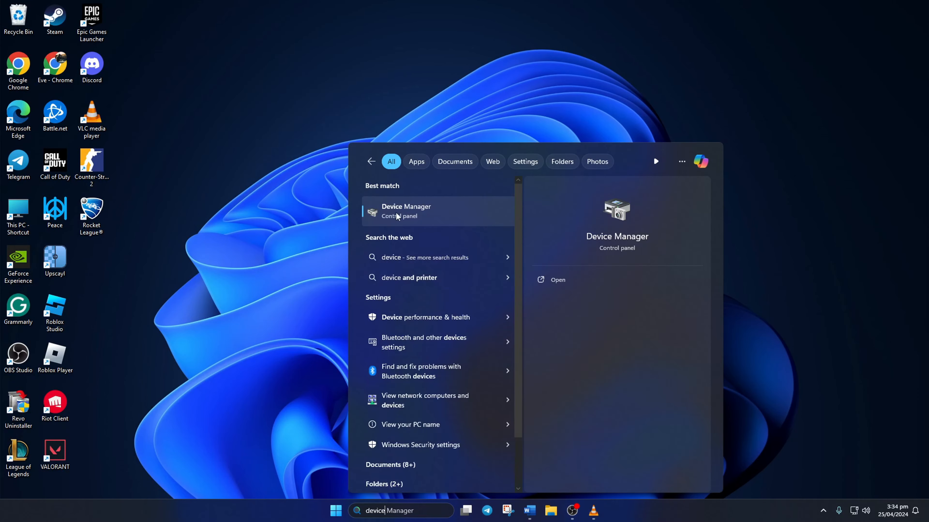
Launch Device Manager, expand Audio inputs and outputs, and bring up actions for Speakers (3- USB Audio Device).
left_click(406, 211)
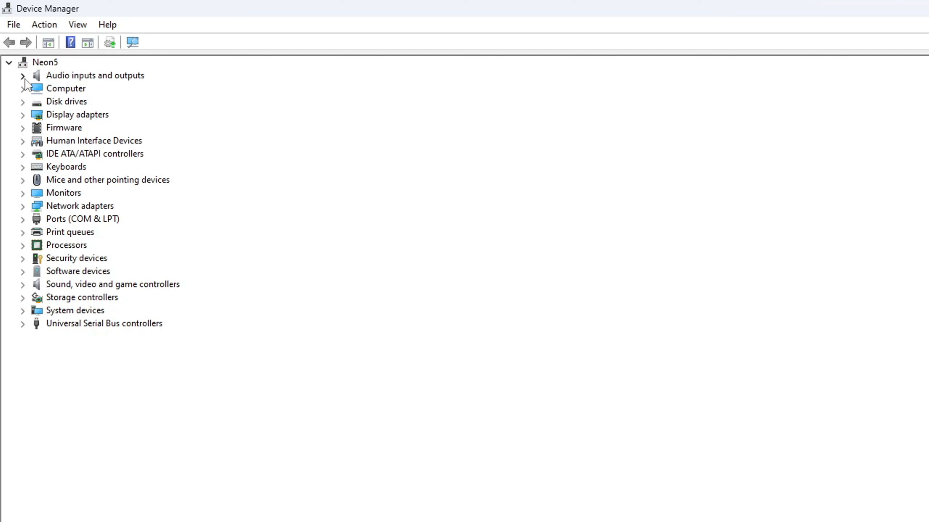
left_click(23, 75)
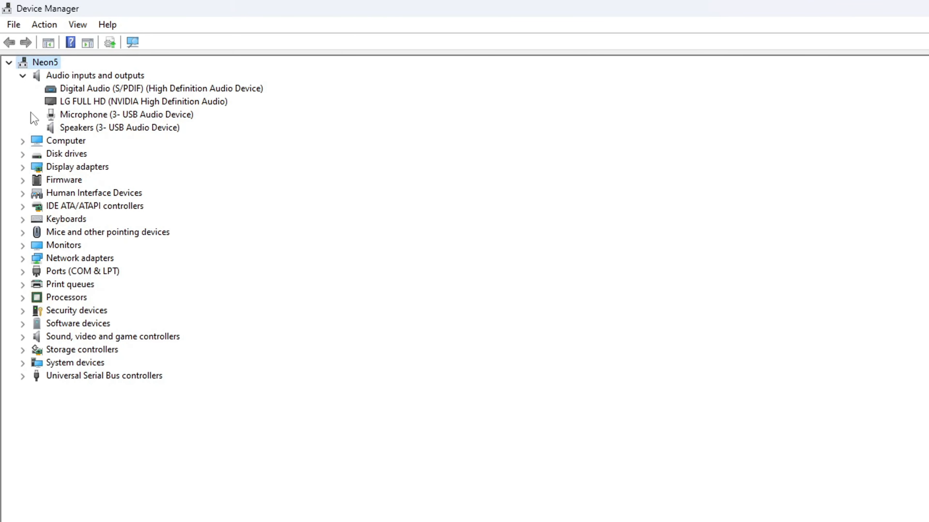
mouse_move(116, 133)
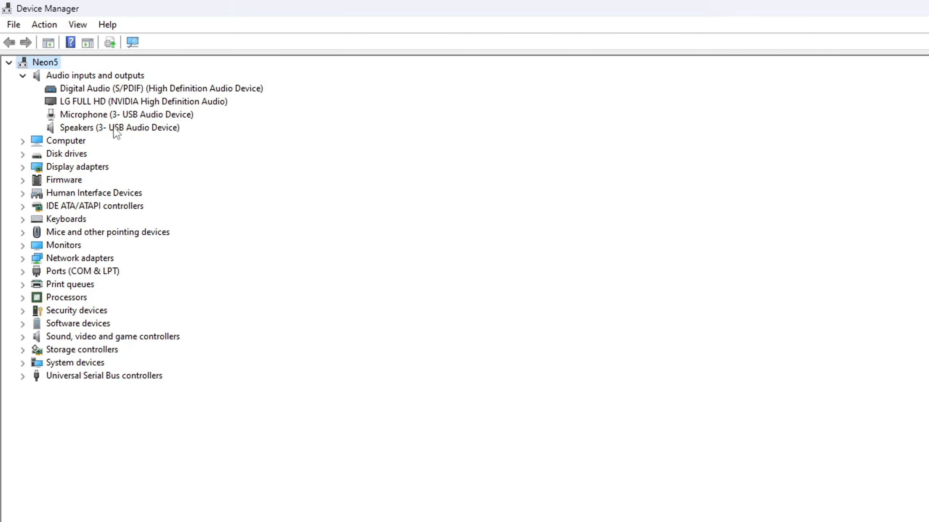
right_click(119, 127)
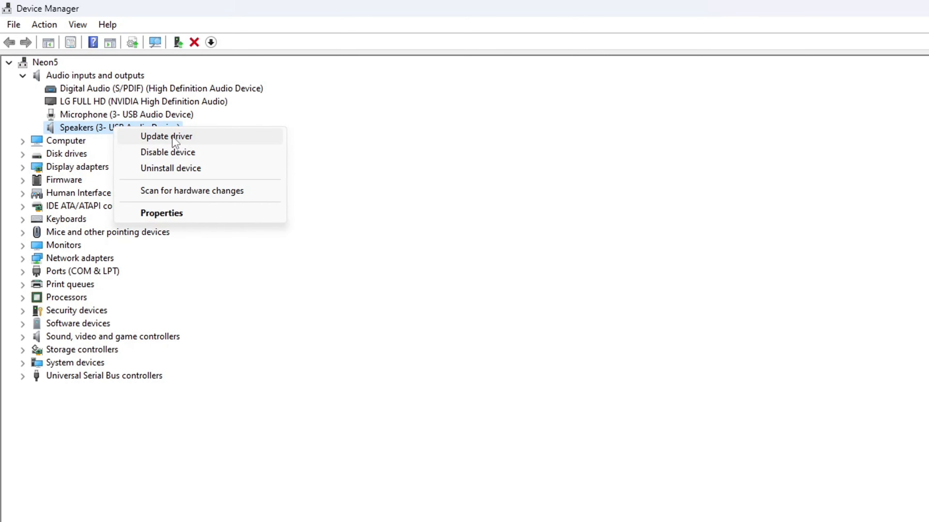
Search automatically for a newer Speakers driver; best driver already installed, dismiss the result.
left_click(165, 137)
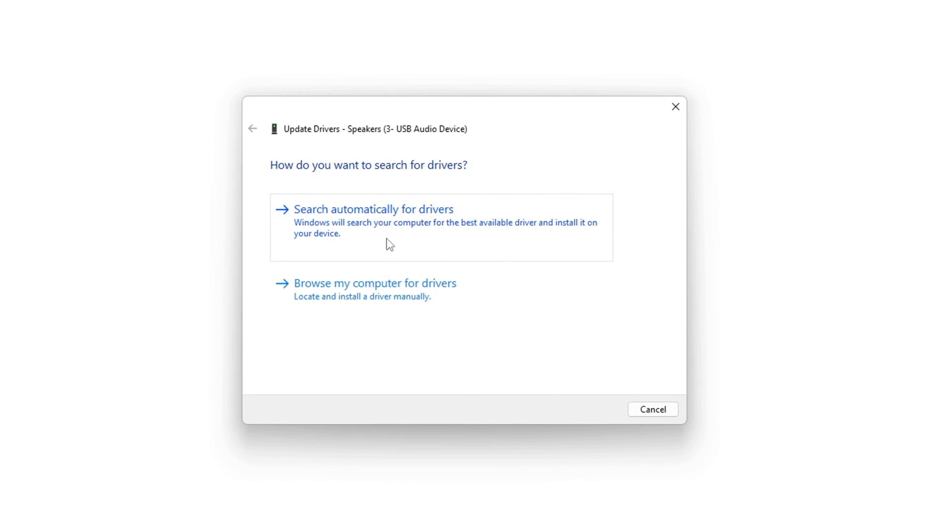
left_click(372, 209)
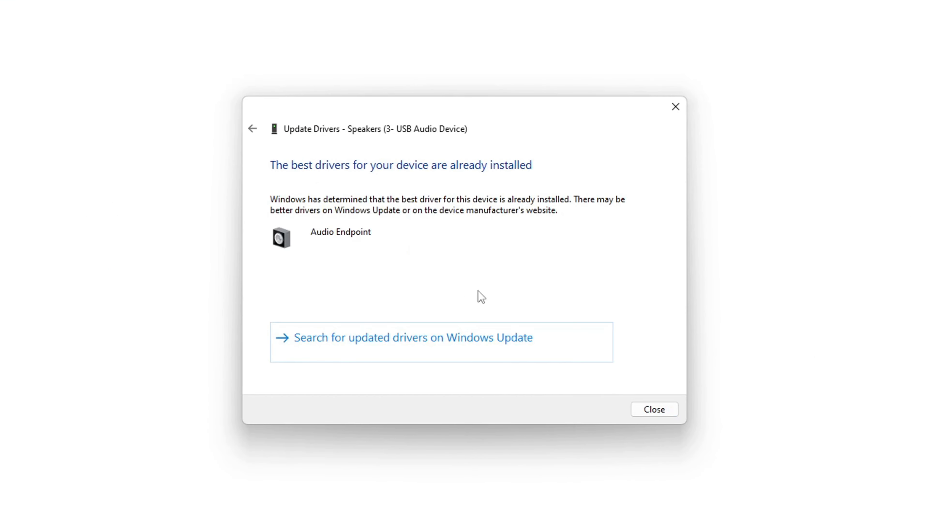
mouse_move(470, 259)
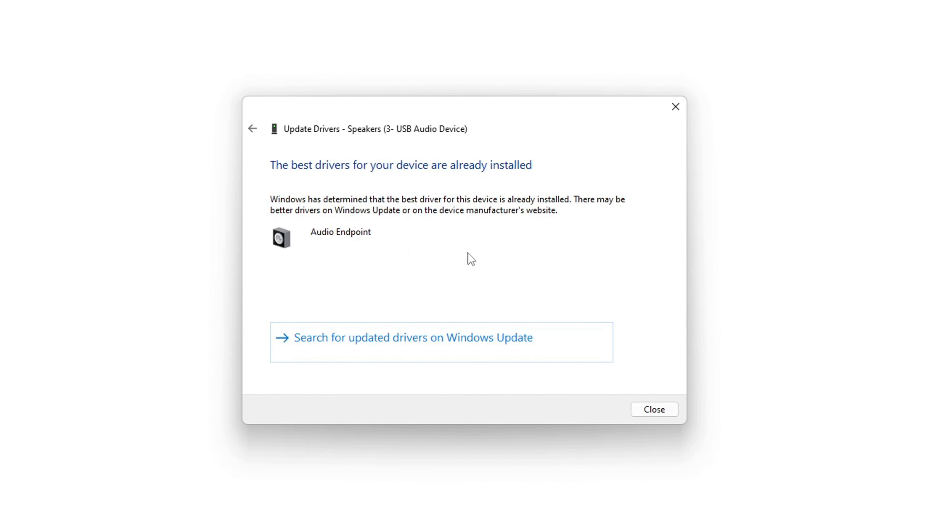
mouse_move(504, 254)
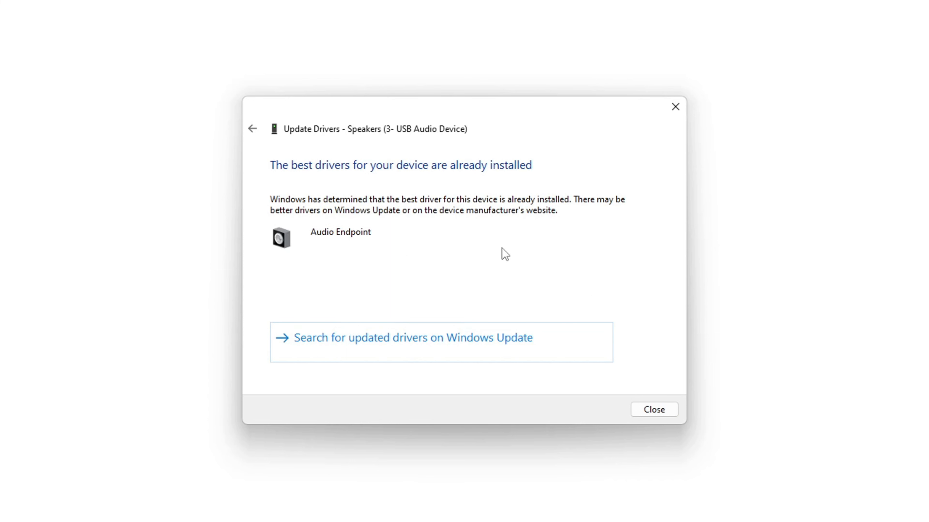
mouse_move(512, 248)
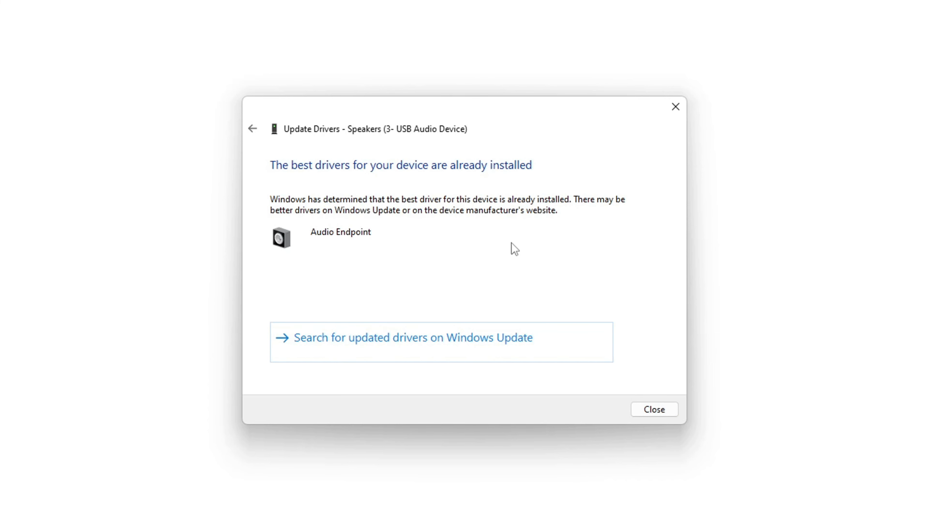
mouse_move(291, 168)
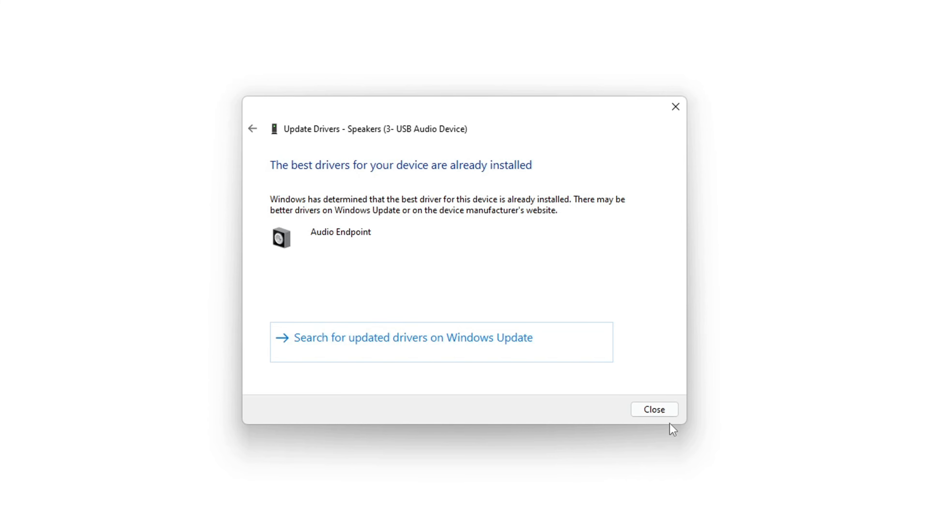
left_click(653, 409)
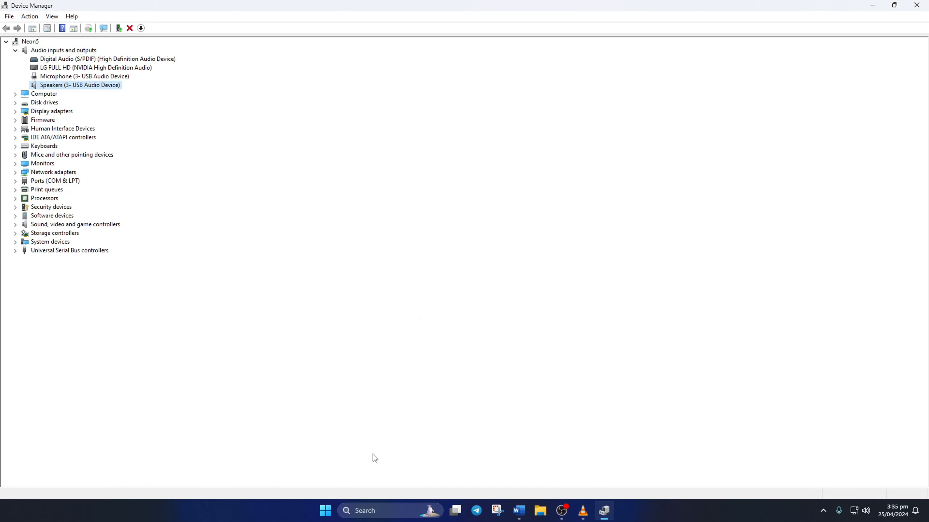